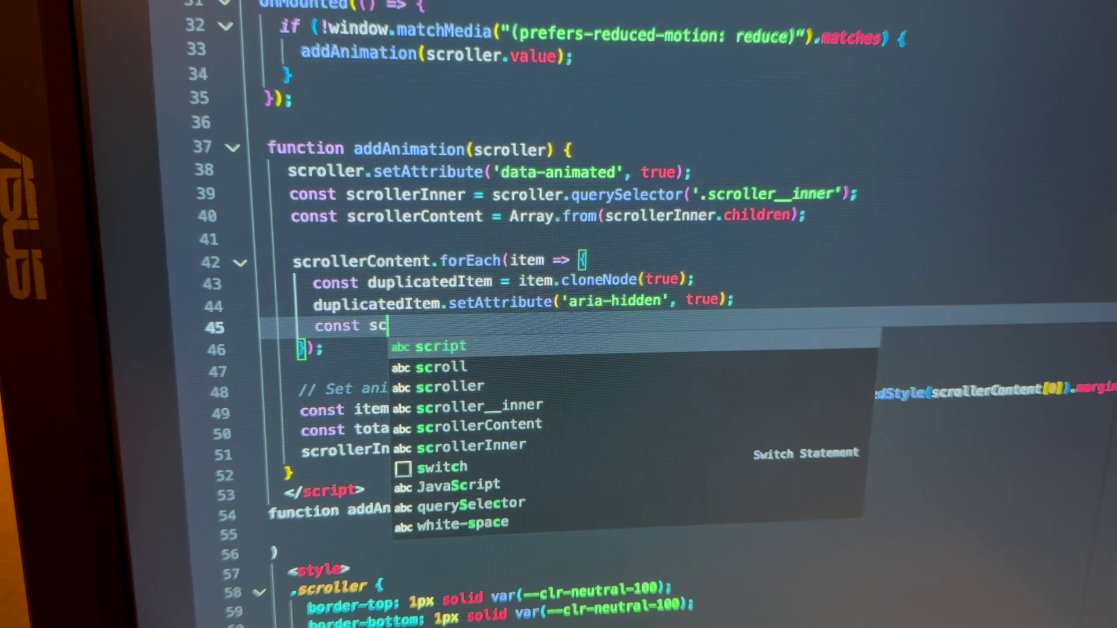
type("rollerC")
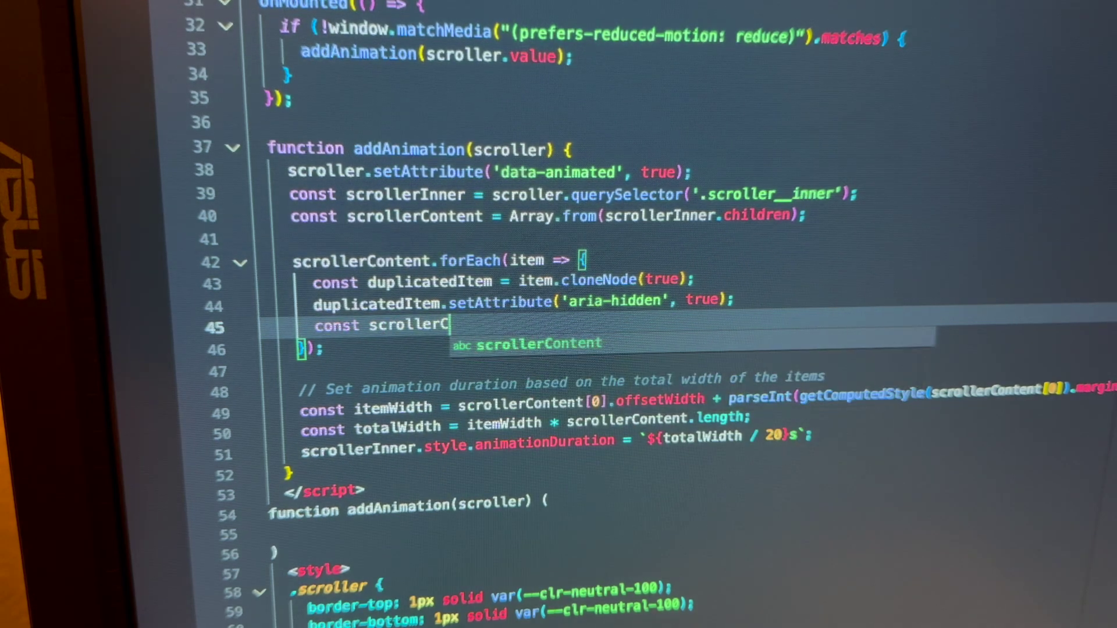